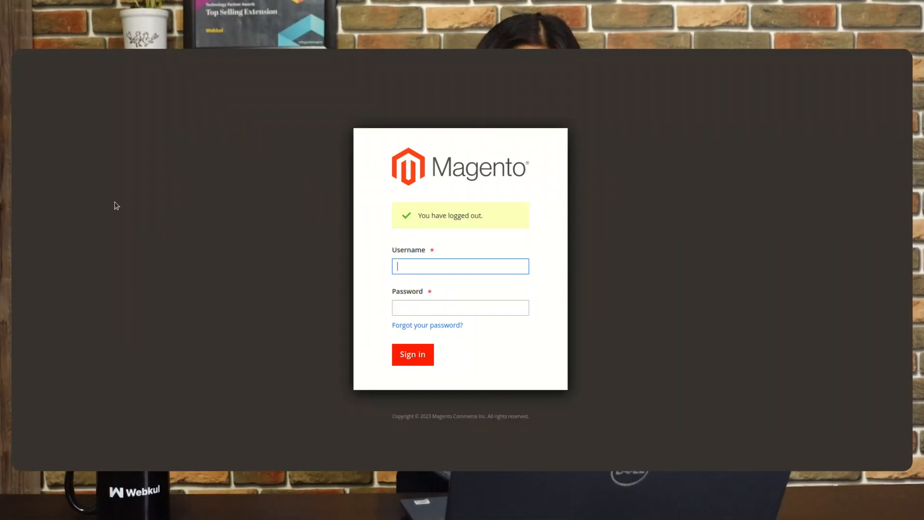
pyautogui.moveTo(379, 204)
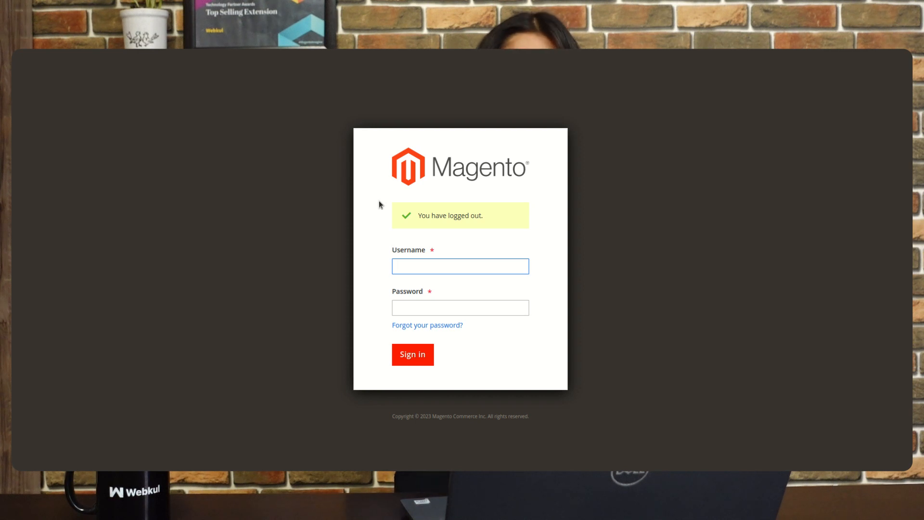
# - Sign in to the admin panel as user 'admin' and reach the dashboard
pyautogui.click(461, 266)
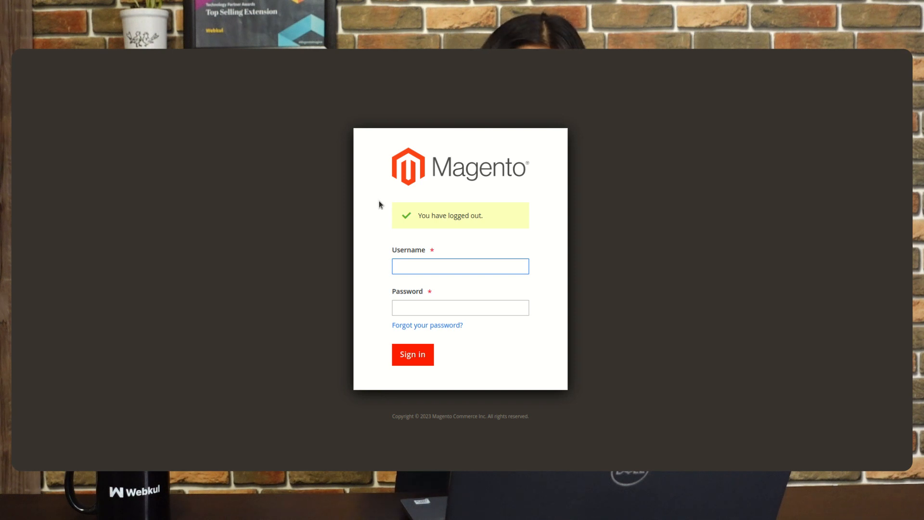
pyautogui.write('admin')
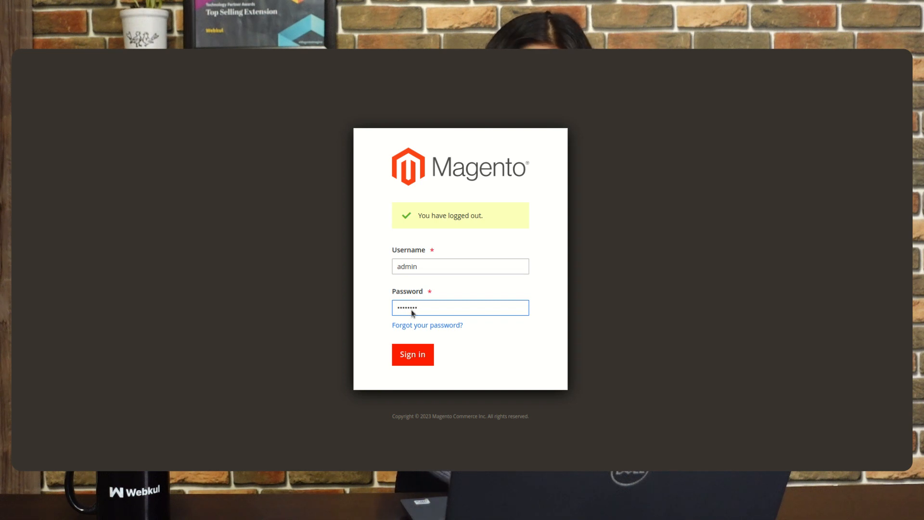
pyautogui.click(412, 354)
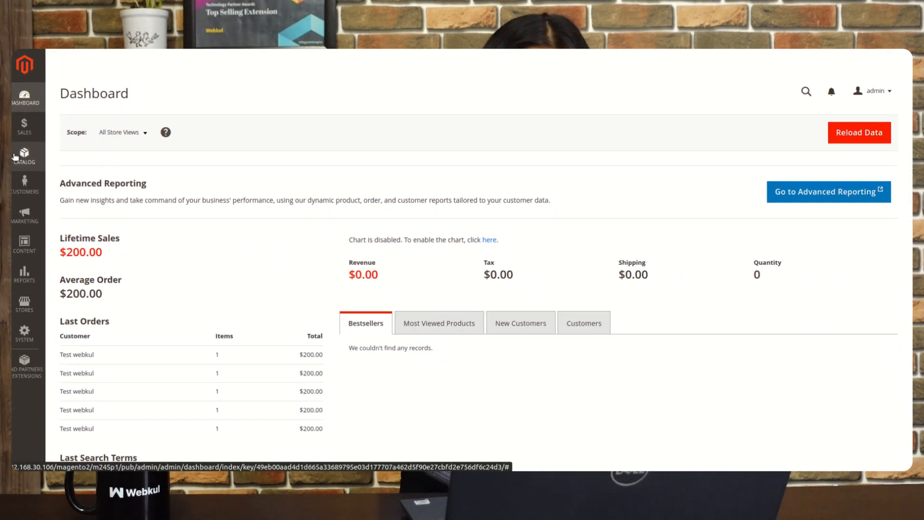
# - From Catalog > Products, add a new Simple Product to get a blank product form
pyautogui.click(24, 159)
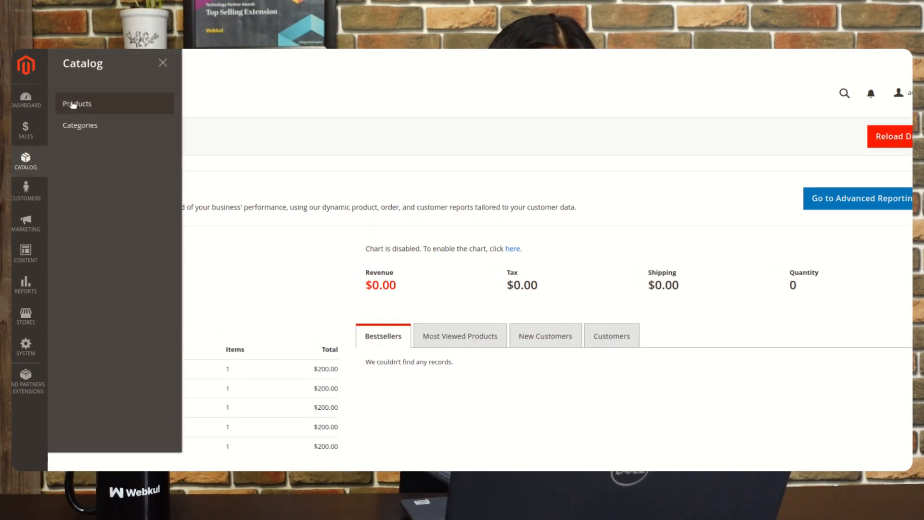
pyautogui.click(77, 103)
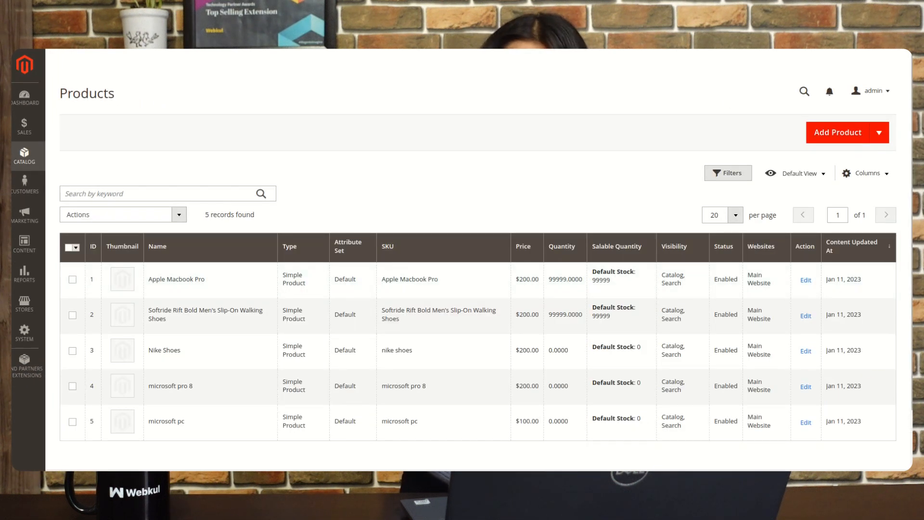
pyautogui.click(880, 132)
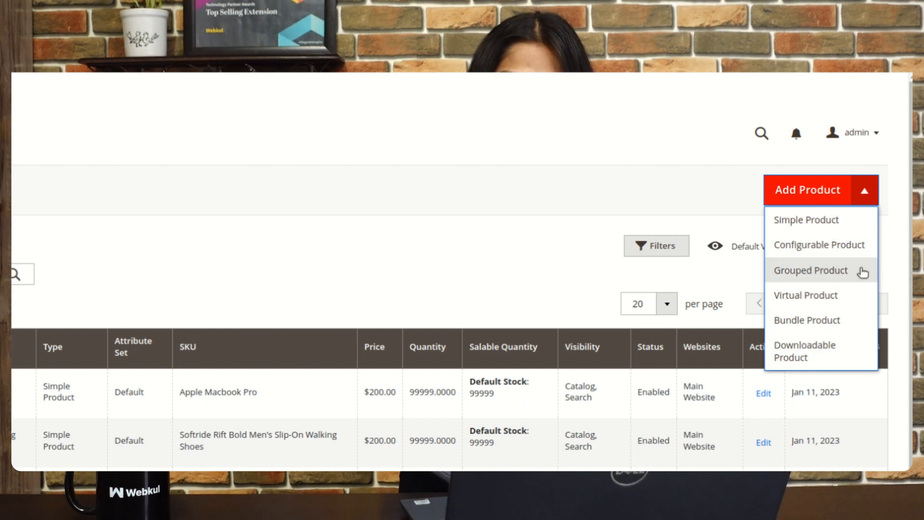
pyautogui.moveTo(806, 220)
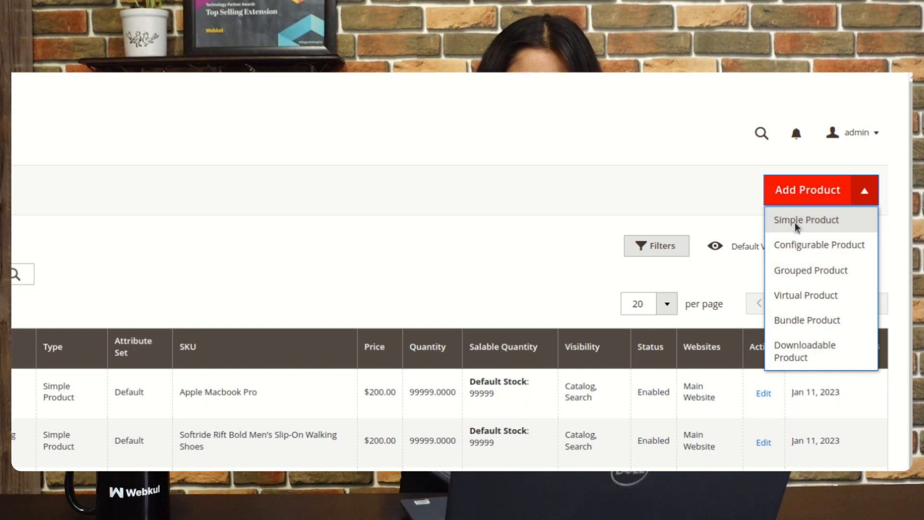
pyautogui.click(806, 219)
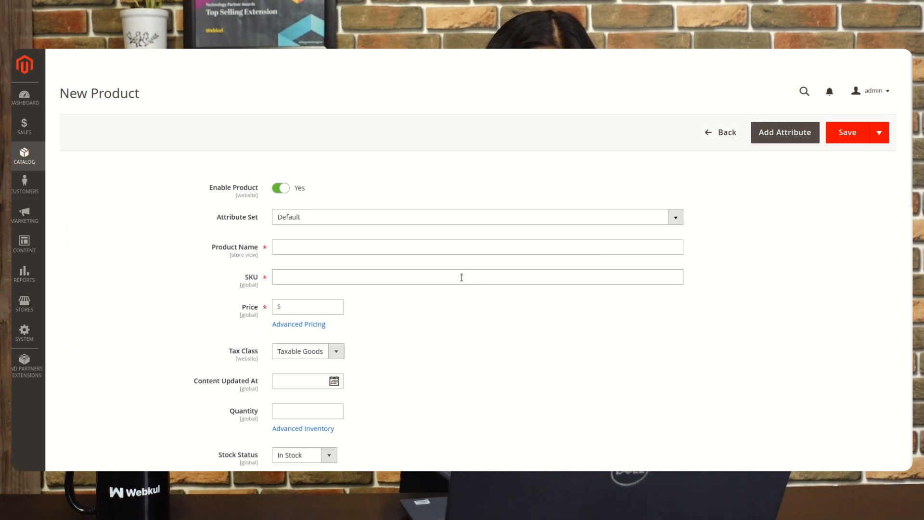
# - Enter product name Iphone12 with price 200, quantity 10 and weight 20 lbs
pyautogui.scroll(-3)
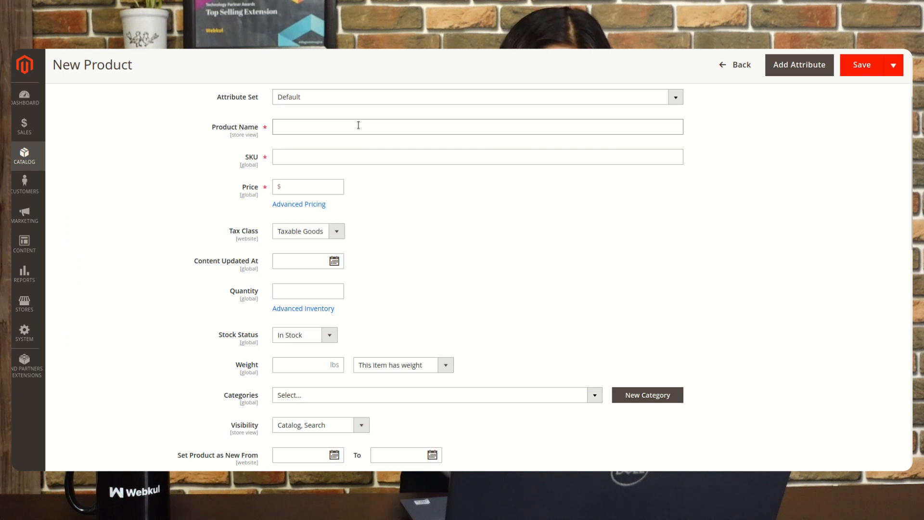
pyautogui.click(477, 126)
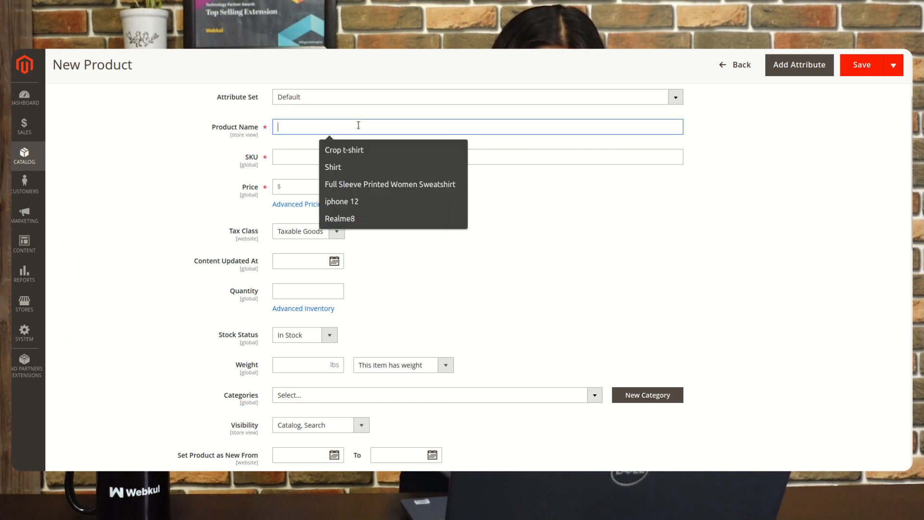
pyautogui.write('Ip')
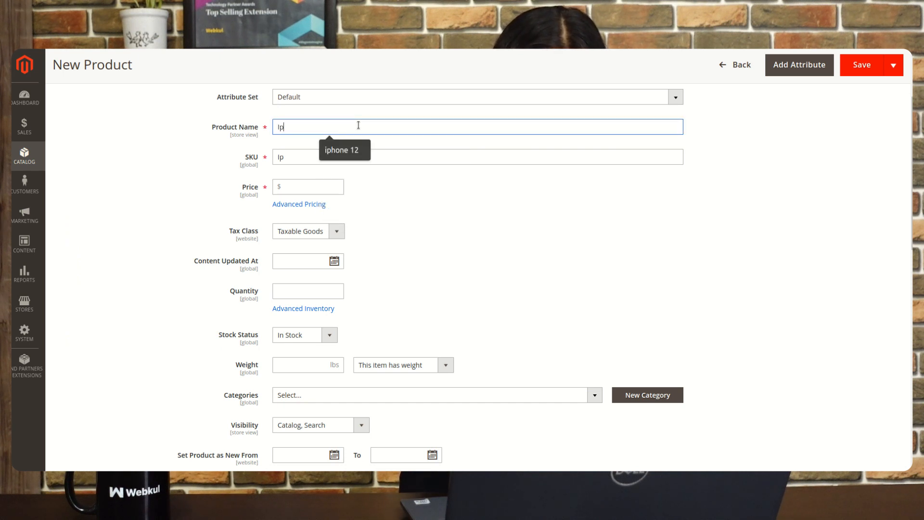
pyautogui.write('Iphone12')
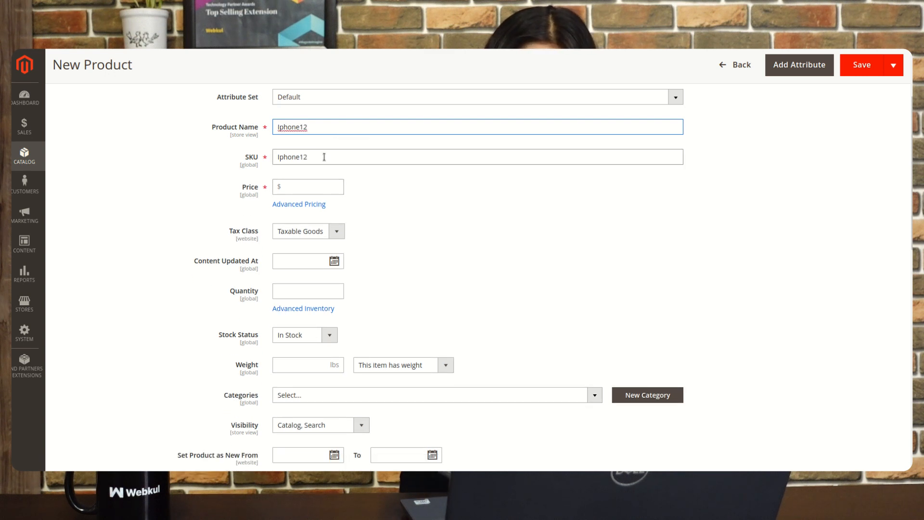
pyautogui.write('2')
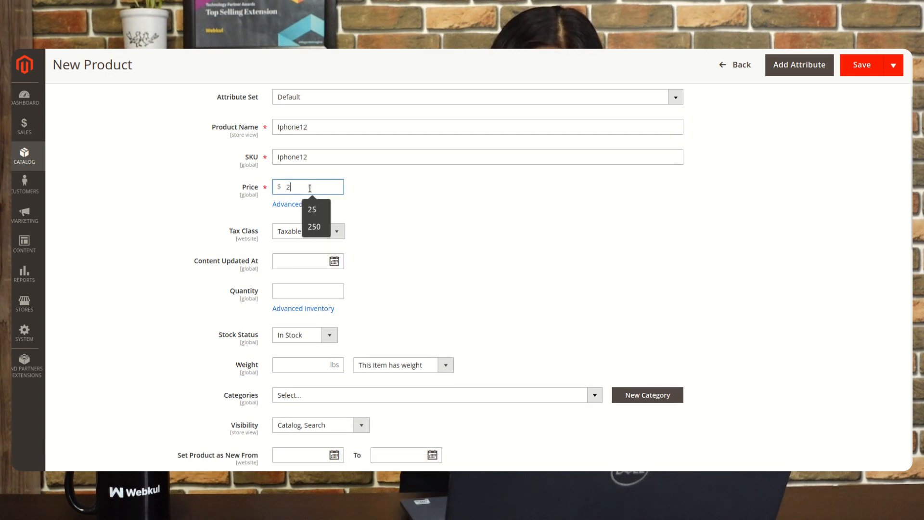
pyautogui.write('00')
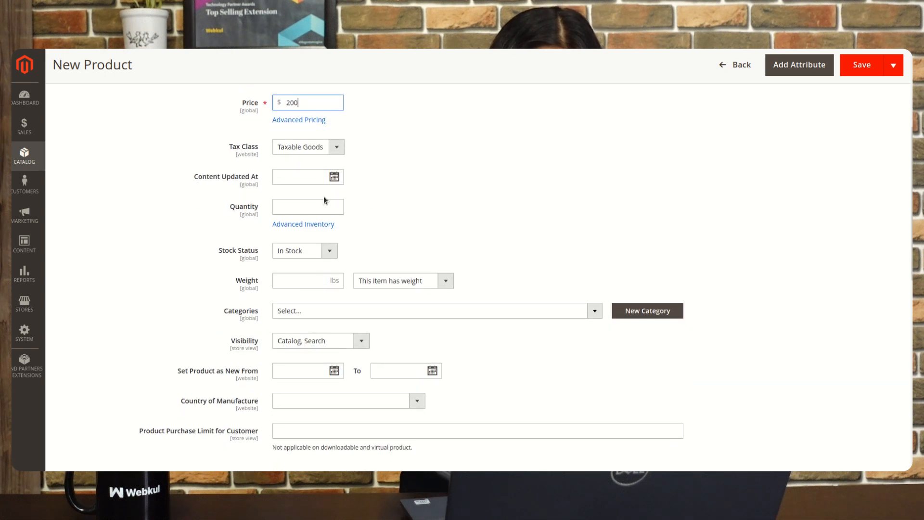
pyautogui.write('10')
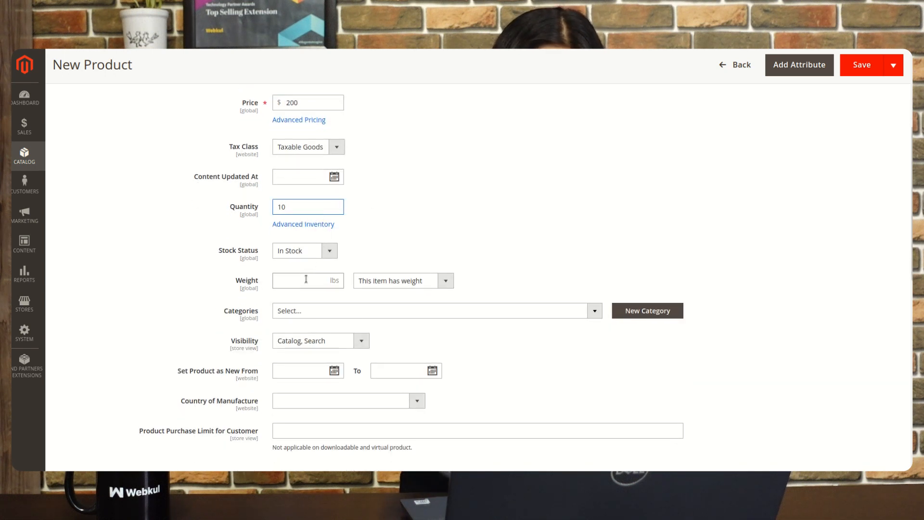
pyautogui.write('29')
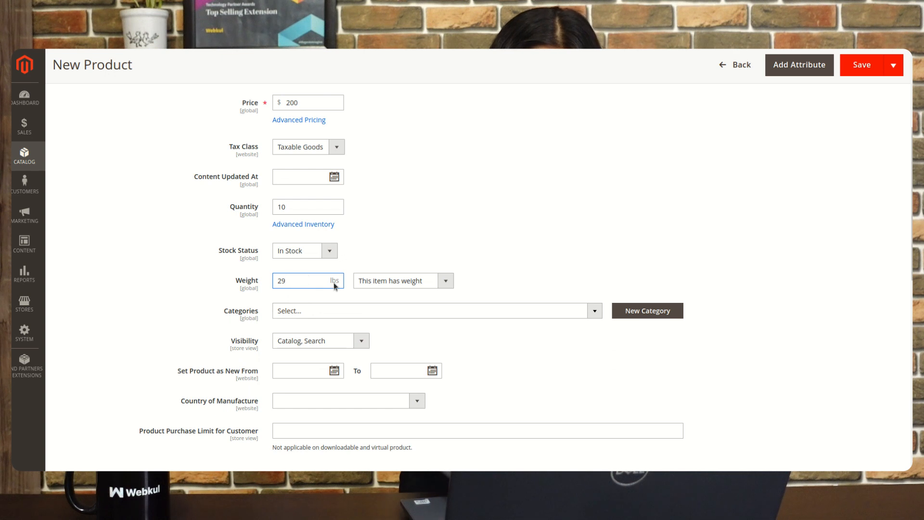
# - Assign the product to the 'test cat' category
pyautogui.scroll(-3)
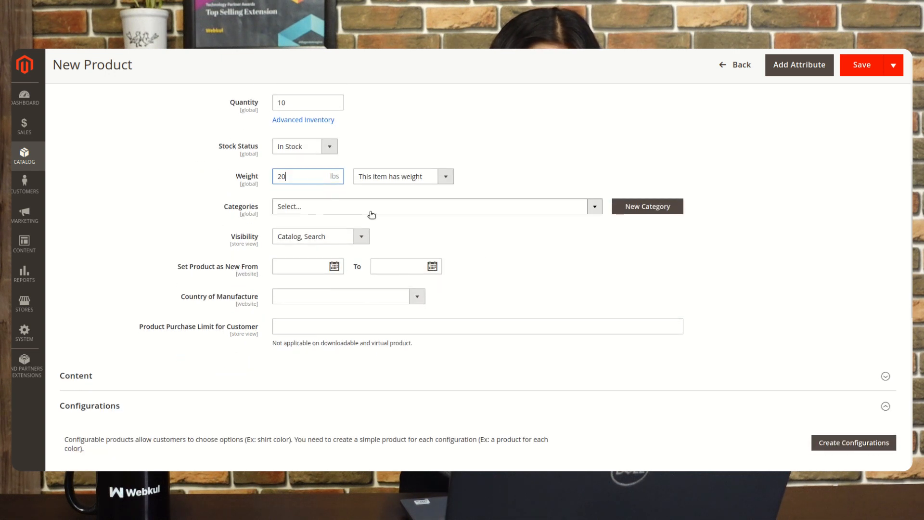
pyautogui.click(436, 206)
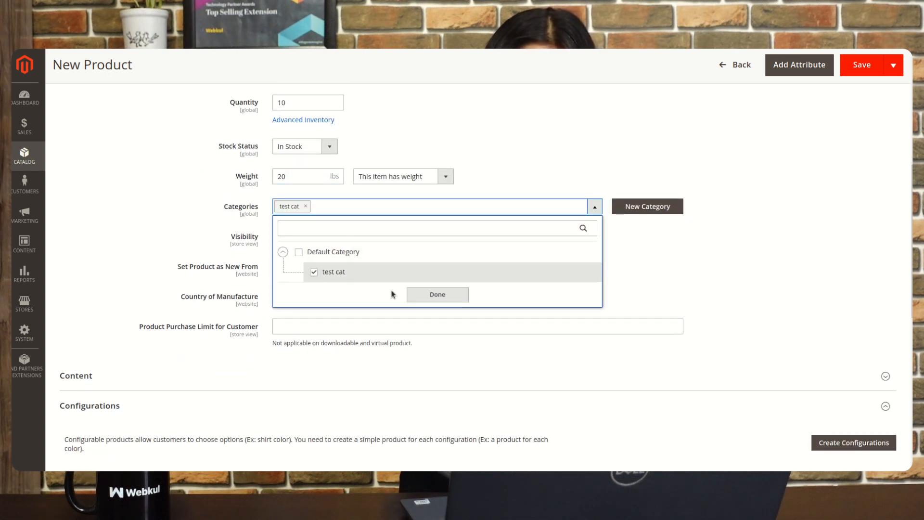
pyautogui.click(437, 295)
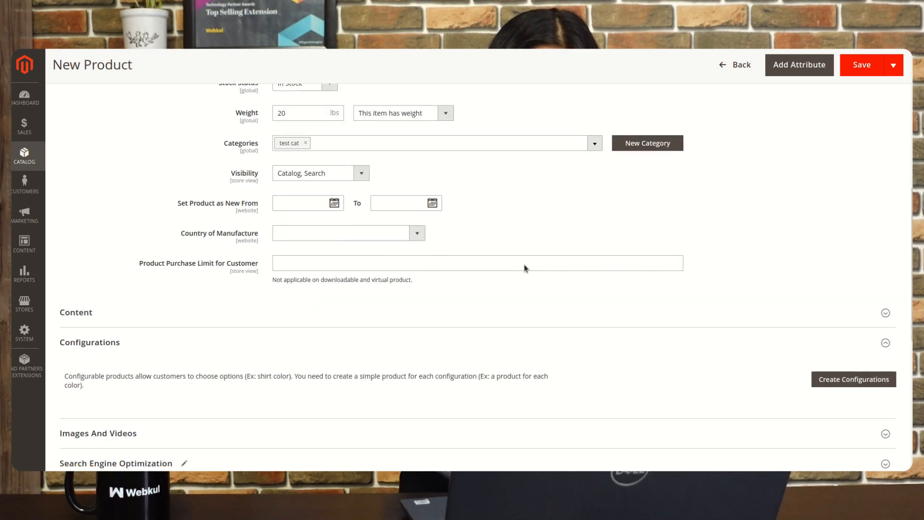
pyautogui.scroll(-3)
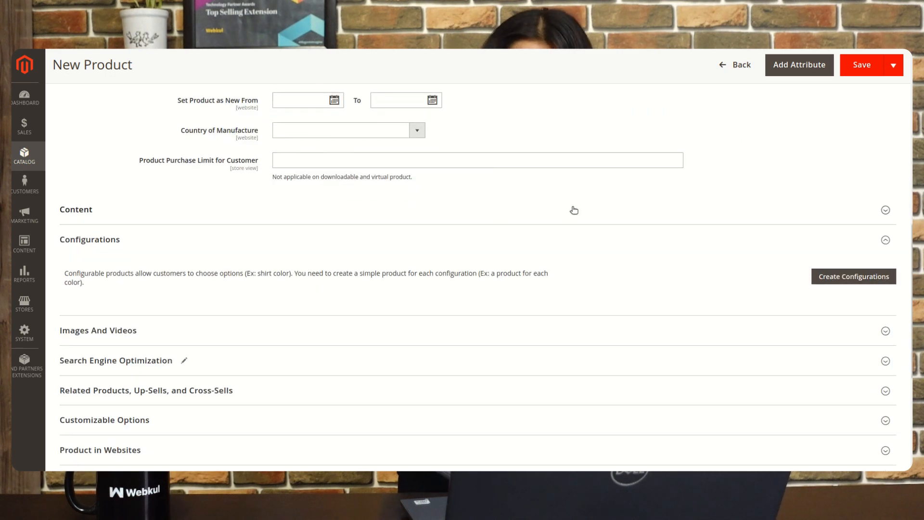
# - In the Content section, generate the Short Description for the iPhone 12 with ChatGPT
pyautogui.click(75, 209)
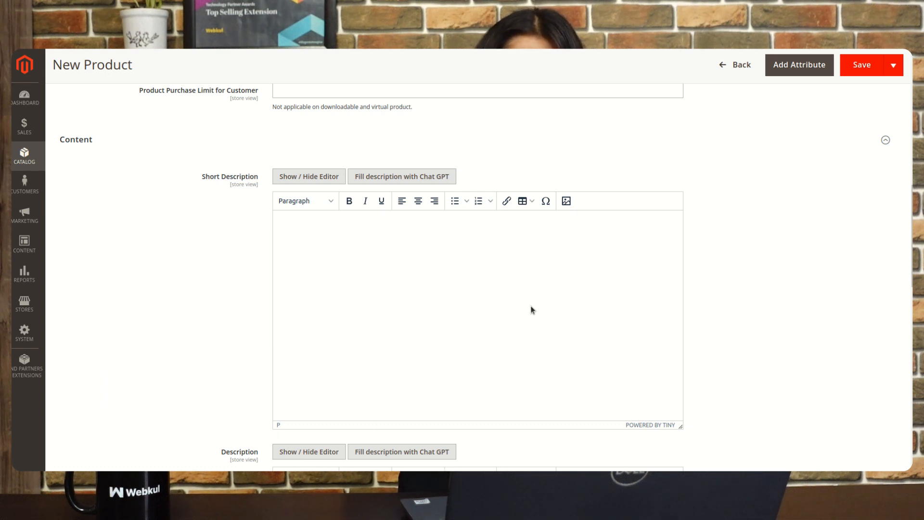
pyautogui.moveTo(413, 250)
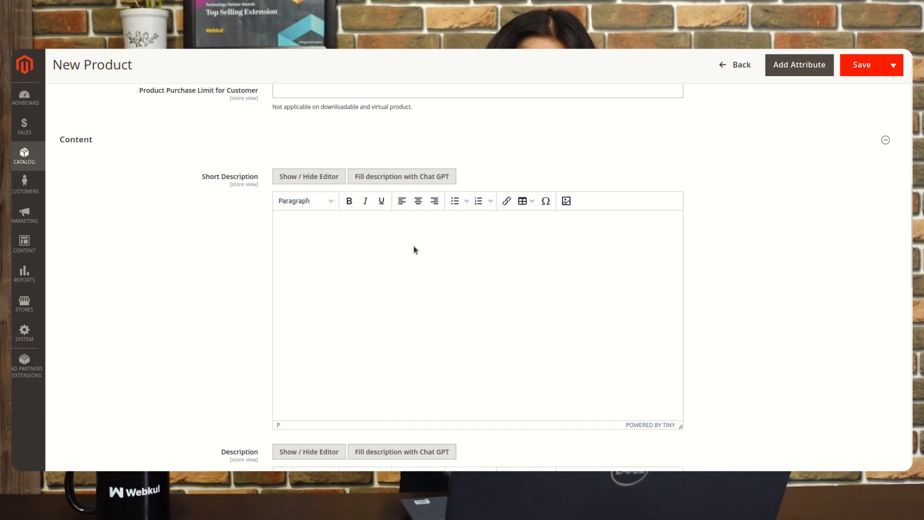
pyautogui.click(401, 177)
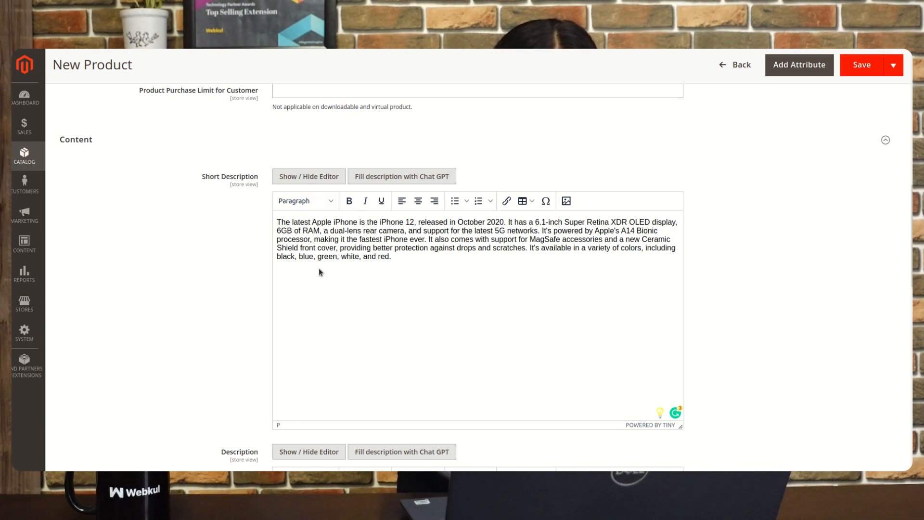
pyautogui.scroll(-3)
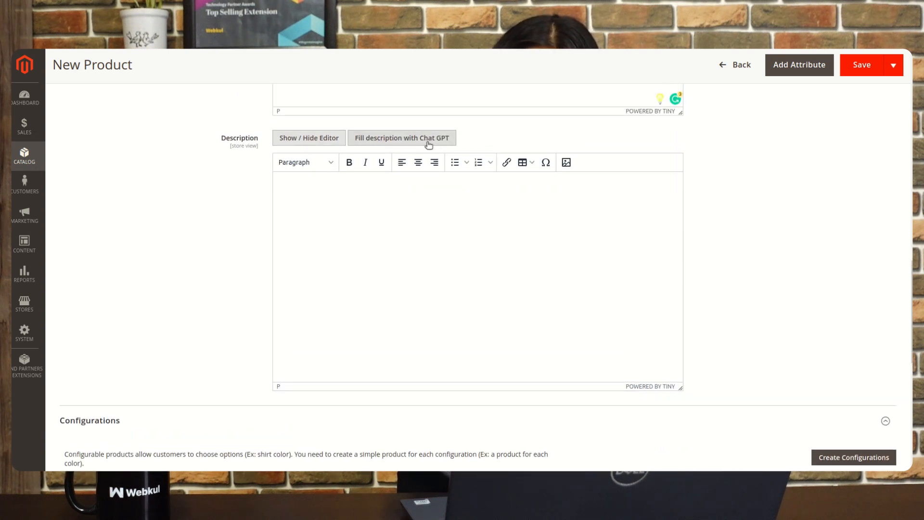
pyautogui.moveTo(347, 208)
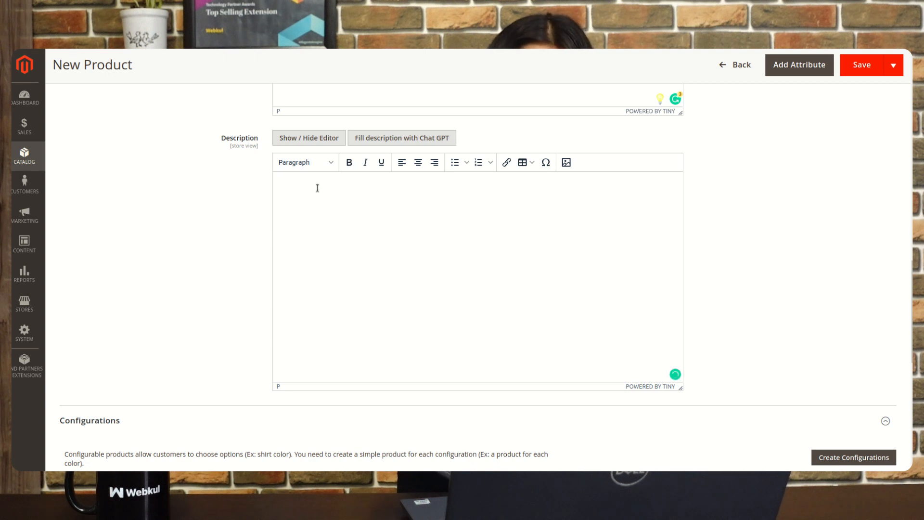
# - Enter 'Iphone12 Specification' as the seed text in the Description editor
pyautogui.write('Iphone')
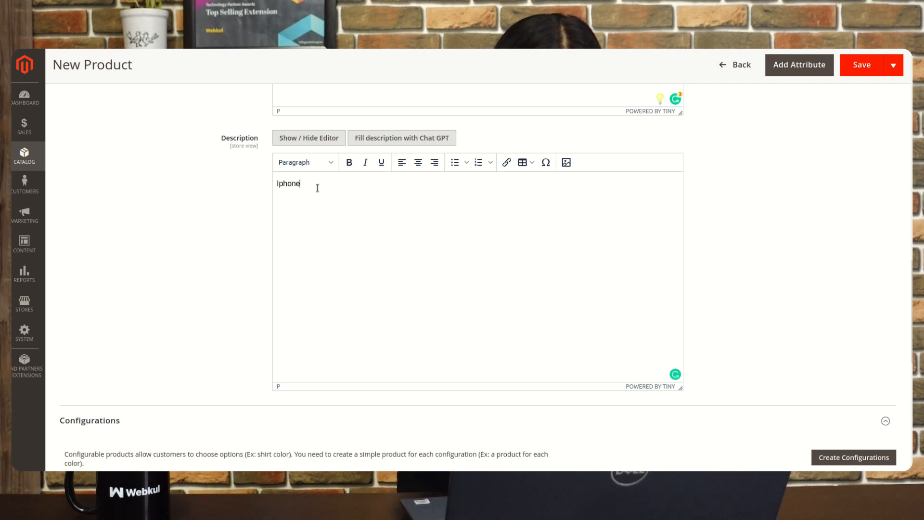
pyautogui.write('12 Spec')
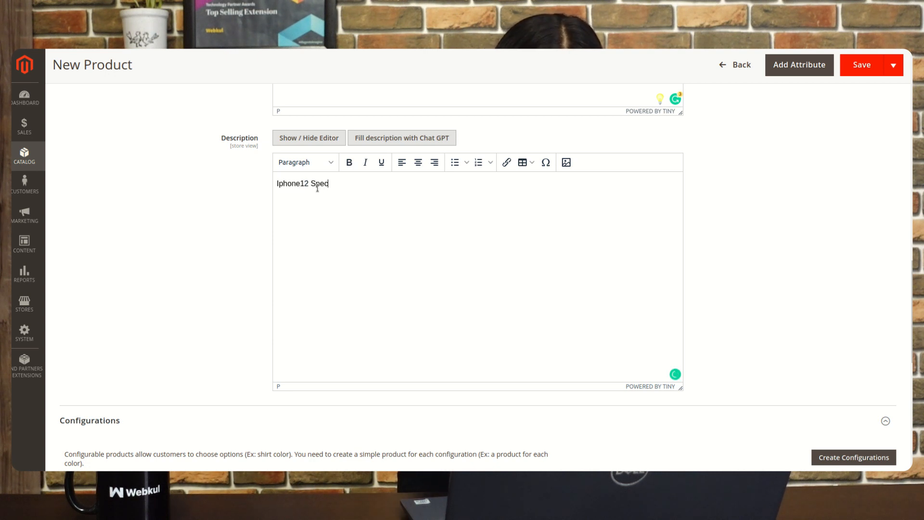
pyautogui.write('ification')
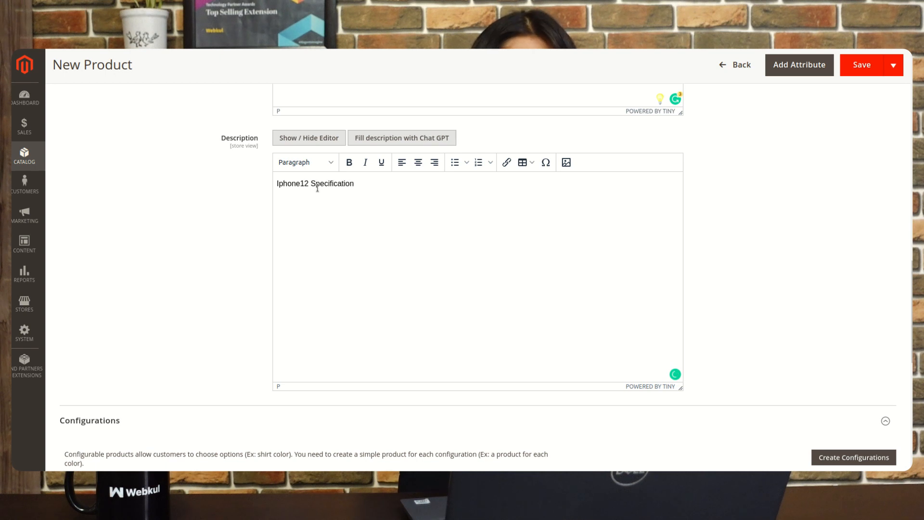
pyautogui.click(356, 183)
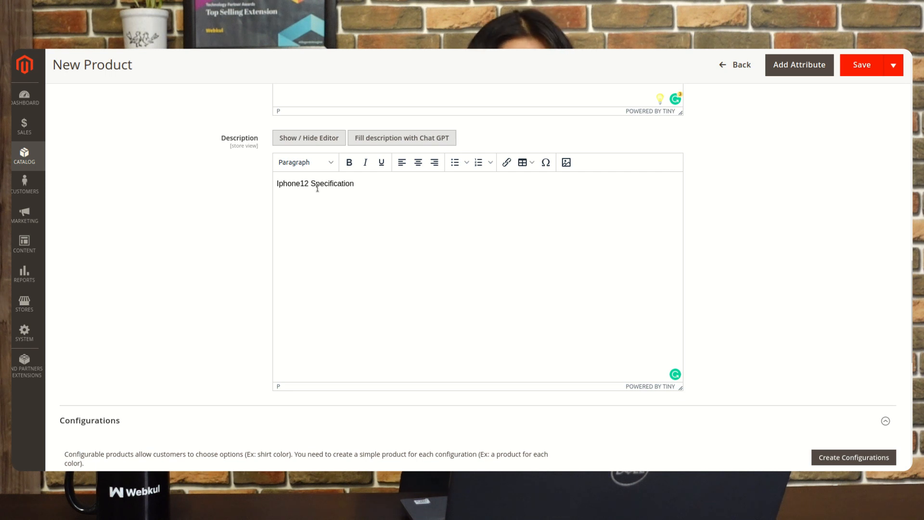
# - Generate the full iPhone 12 specifications description with ChatGPT and review the result
pyautogui.click(402, 137)
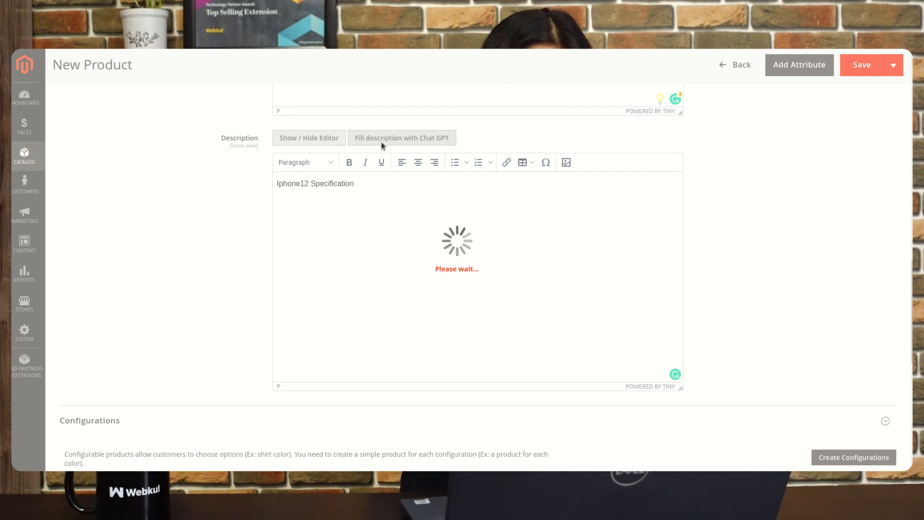
pyautogui.moveTo(381, 260)
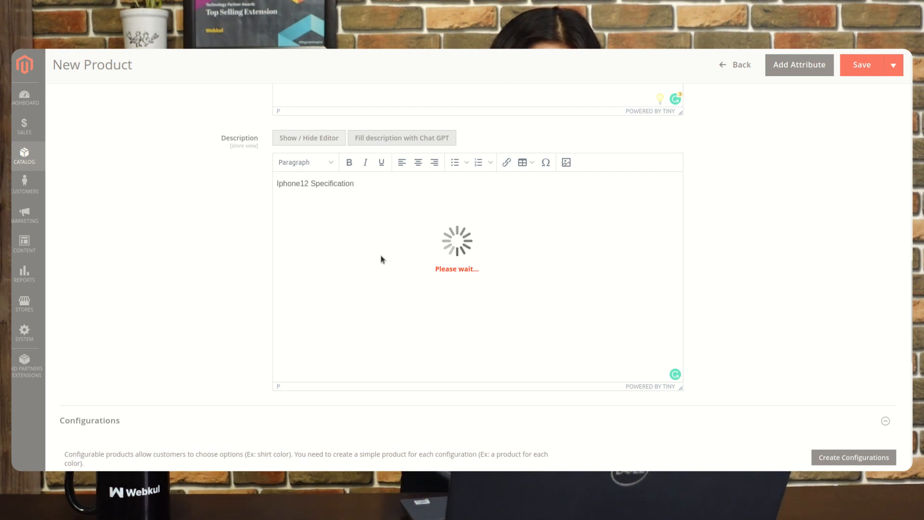
pyautogui.click(402, 138)
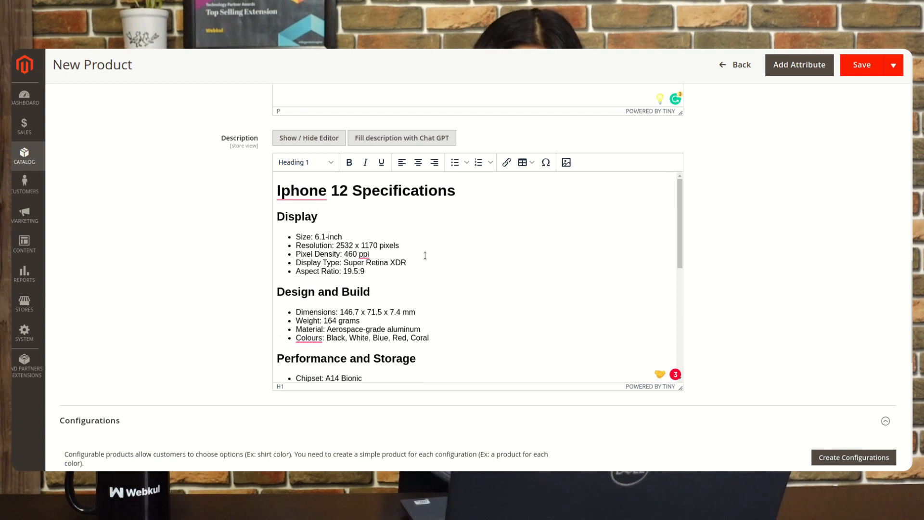
pyautogui.scroll(-3)
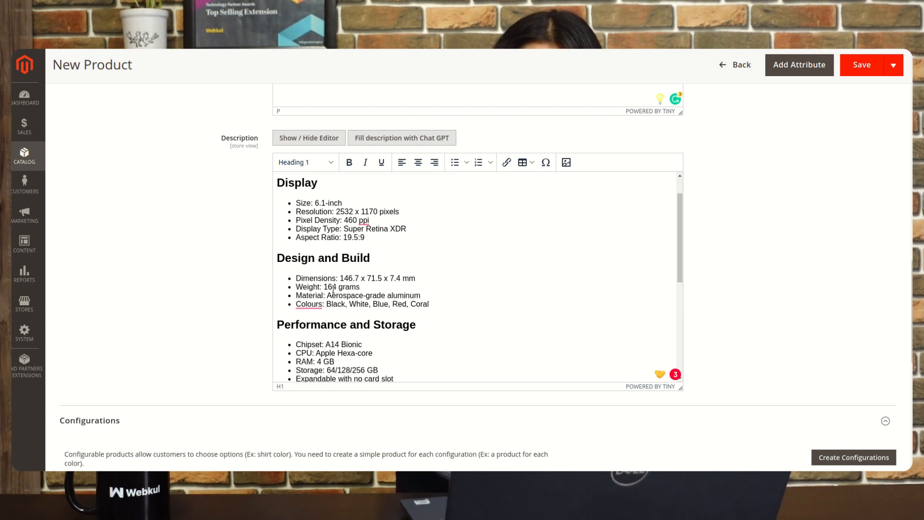
pyautogui.scroll(-3)
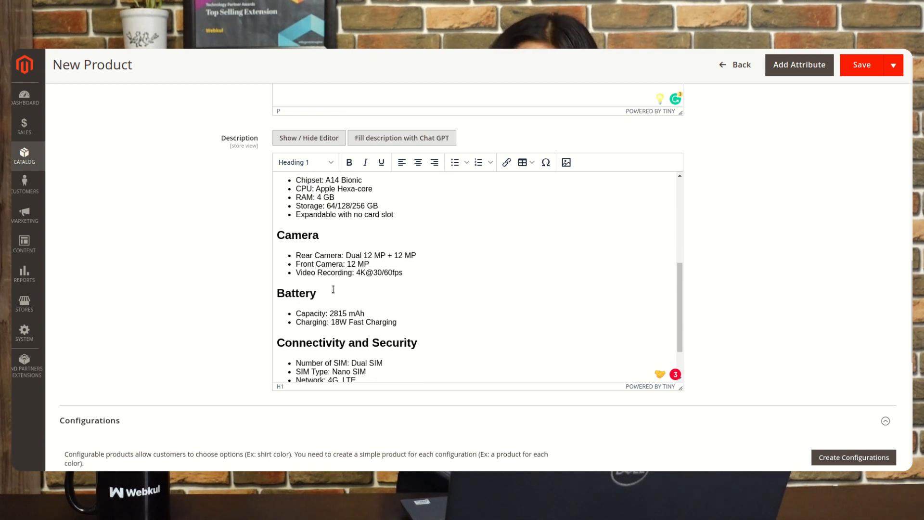
pyautogui.scroll(-3)
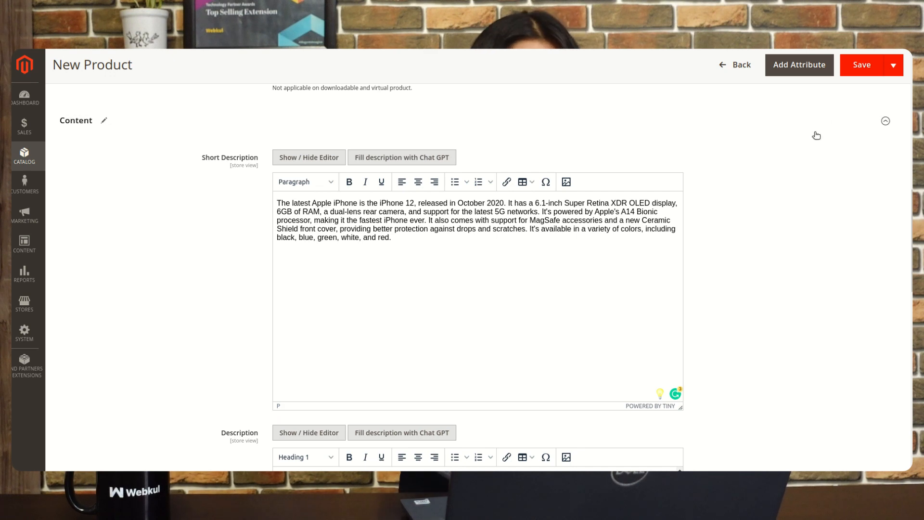
# - Save the new Iphone12 product so the saved confirmation appears
pyautogui.click(860, 64)
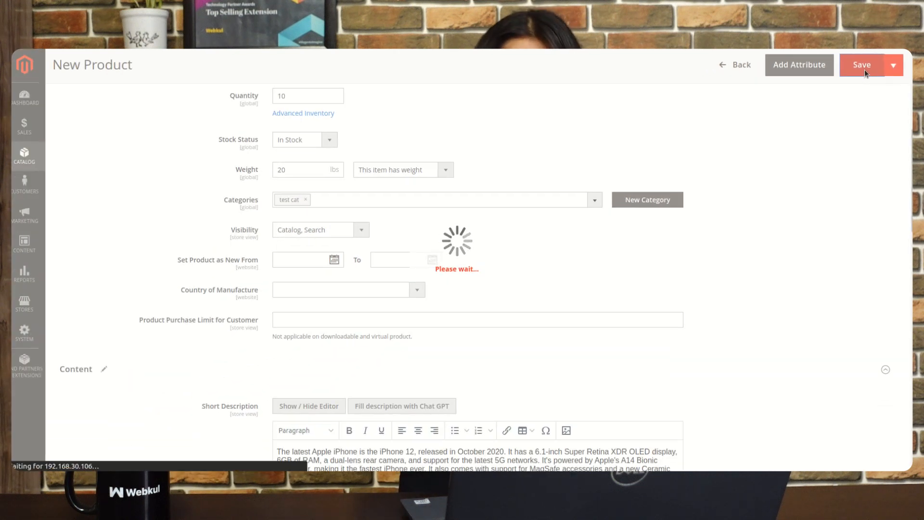
pyautogui.click(861, 65)
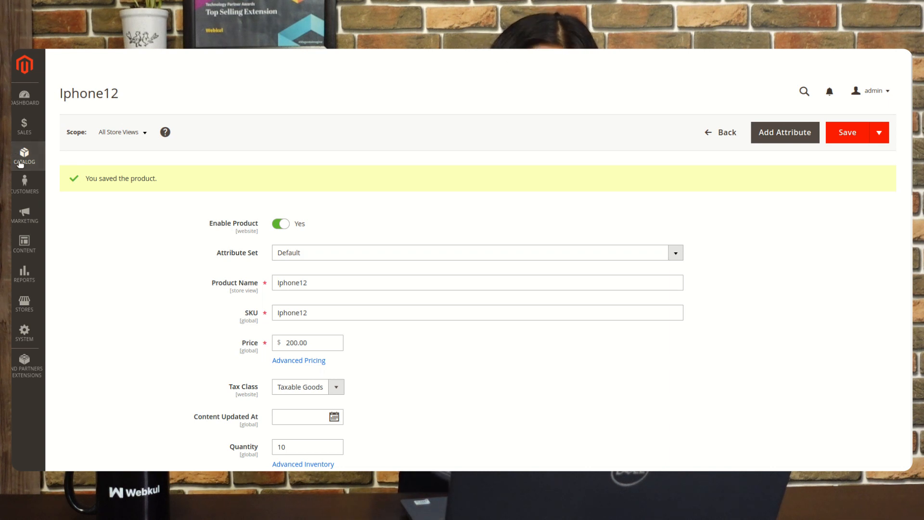
# - In Catalog > Products, select all six products and untick the Iphone12 row
pyautogui.click(24, 156)
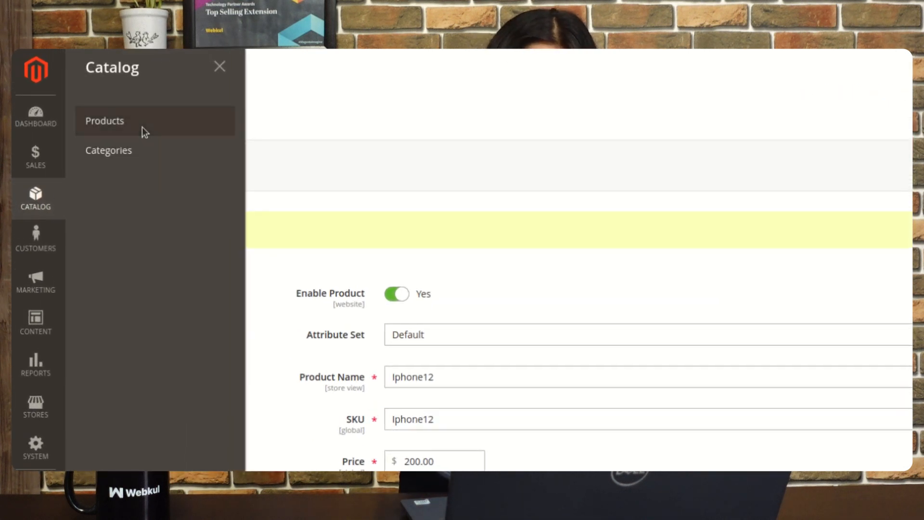
pyautogui.click(105, 122)
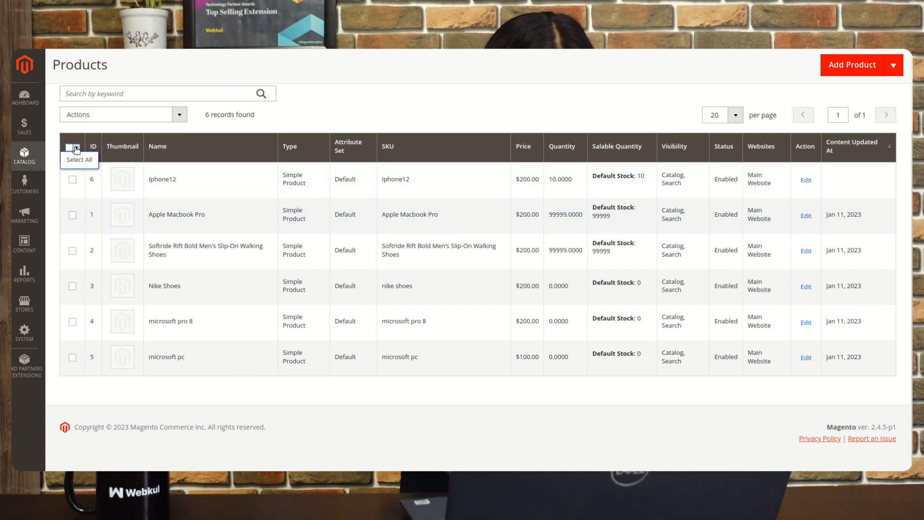
pyautogui.click(78, 159)
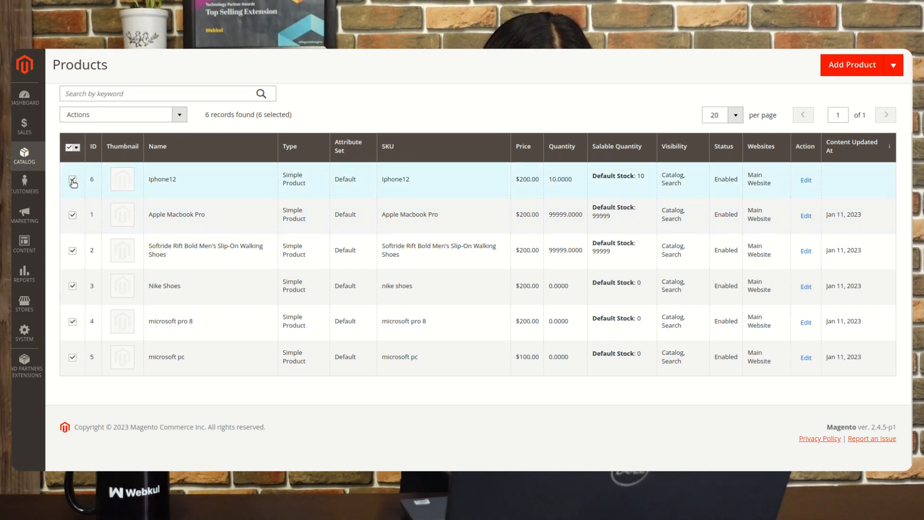
pyautogui.click(72, 180)
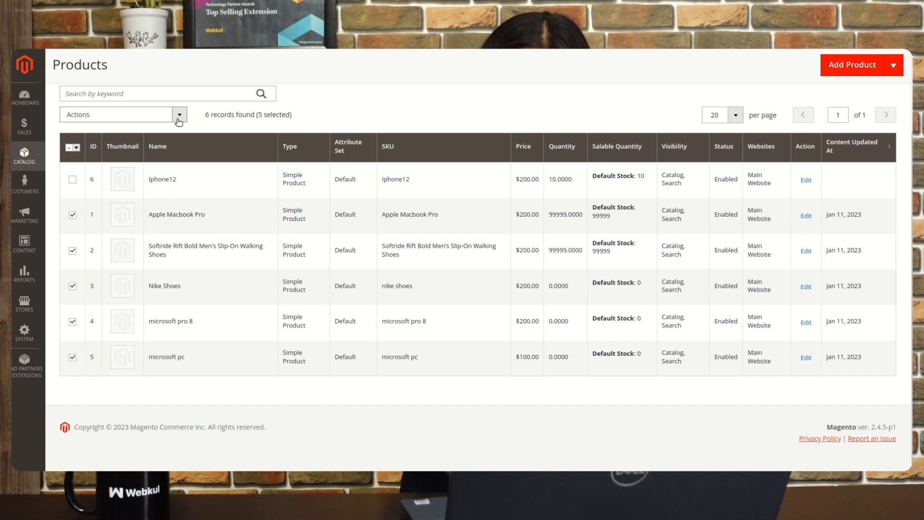
# - Run the Import AI Content bulk action and confirm it for the five selected products
pyautogui.click(179, 114)
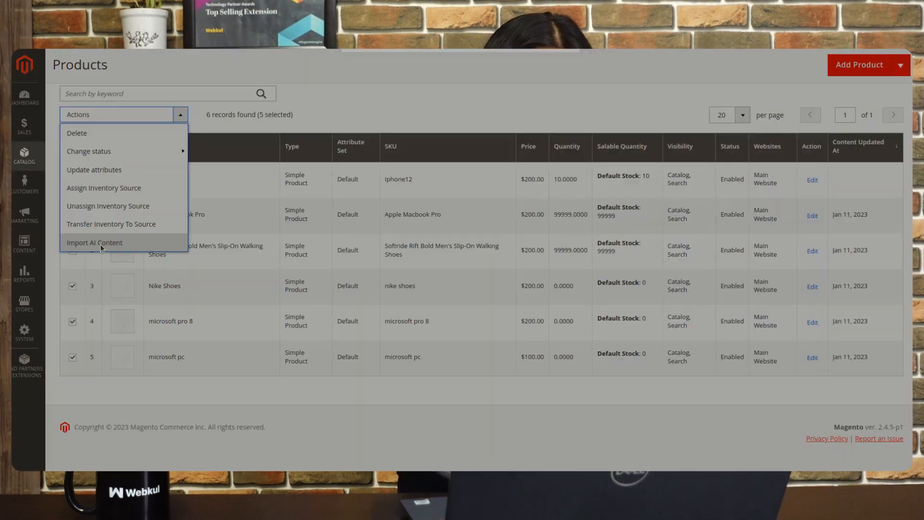
pyautogui.click(94, 243)
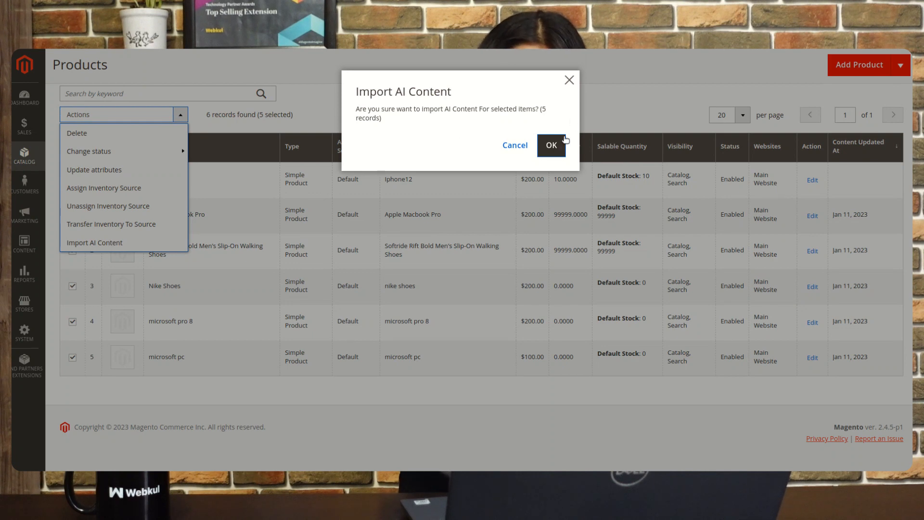
pyautogui.click(551, 145)
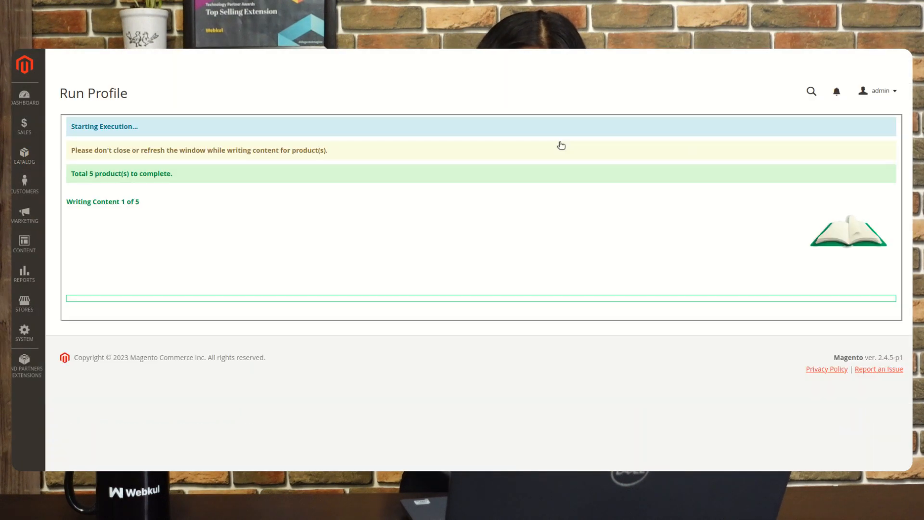